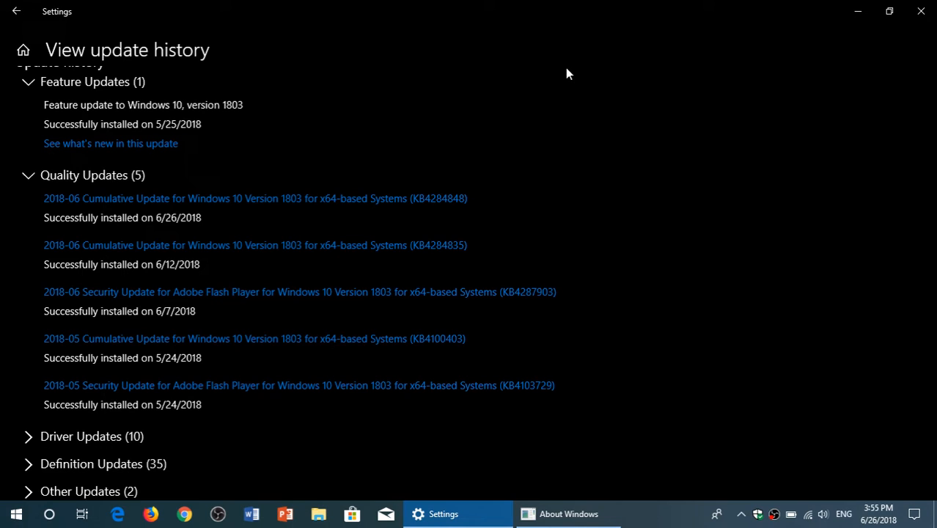
# Review the About Windows dialog confirming Version 1803, OS Build 17134.137.
pyautogui.click(569, 513)
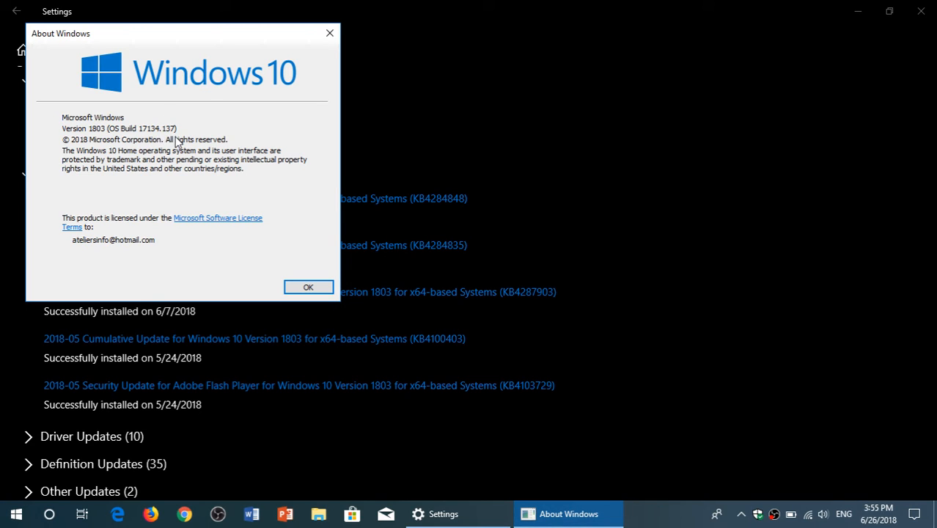
pyautogui.moveTo(203, 201)
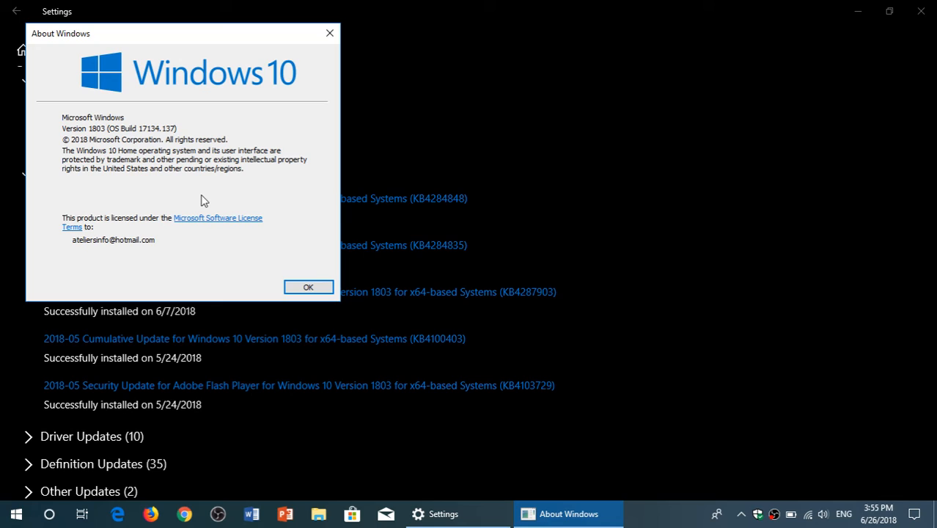